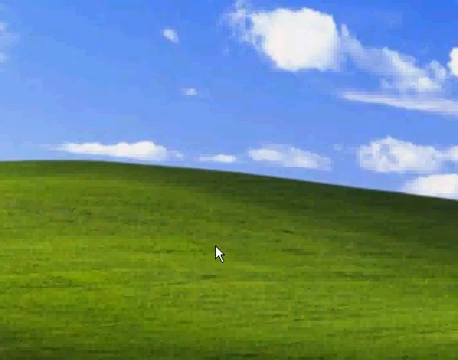
Bring up the Start menu and expand All Programs toward the Accessibility entries
click(30, 340)
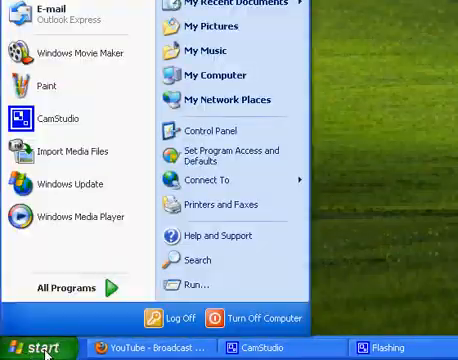
mouse_move(76, 288)
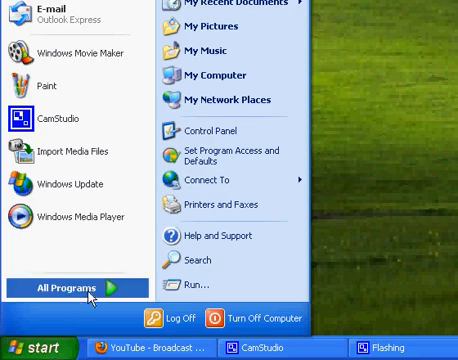
click(62, 280)
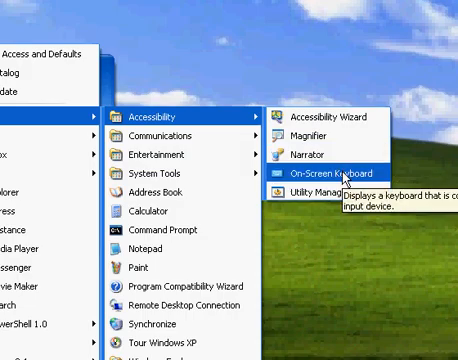
Start the On-Screen Keyboard from the Accessibility submenu over the YouTube page
click(332, 174)
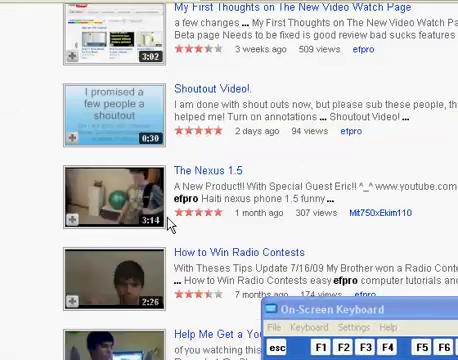
Enlarge the keyboard window and try typing a couple of its keys
scroll(up, 3)
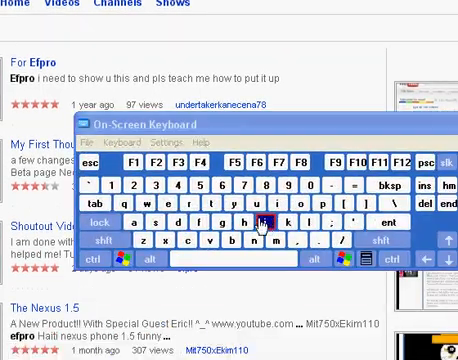
click(228, 218)
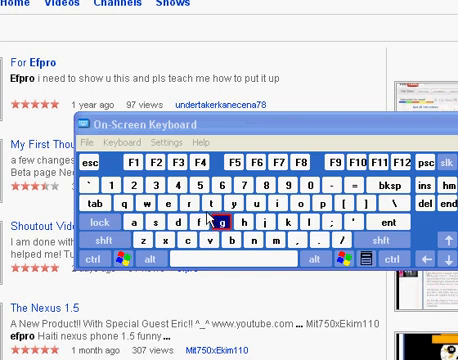
click(164, 146)
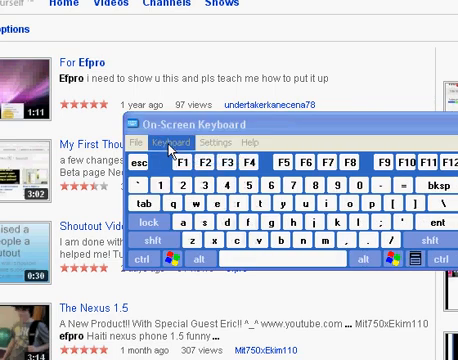
Browse the File and Keyboard layout menus, then list the Settings options like always on top
click(172, 144)
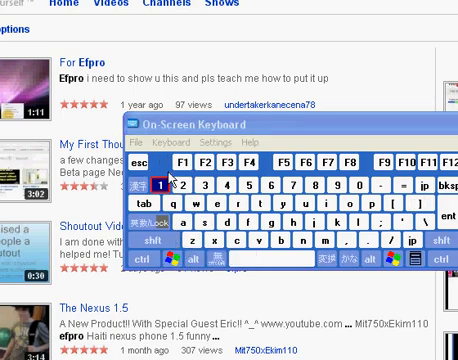
click(172, 144)
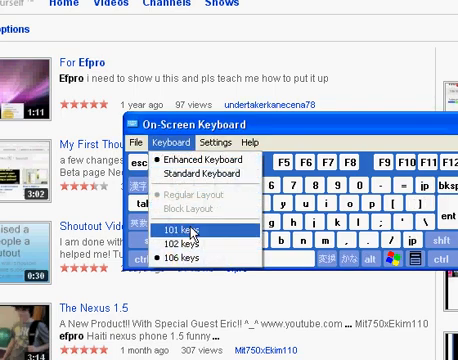
click(210, 144)
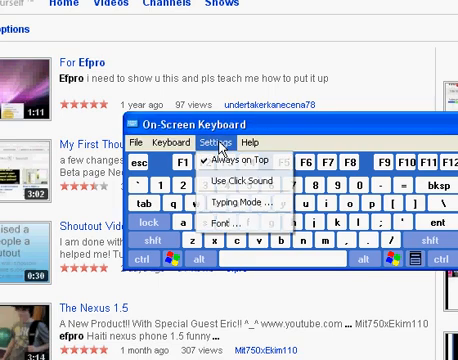